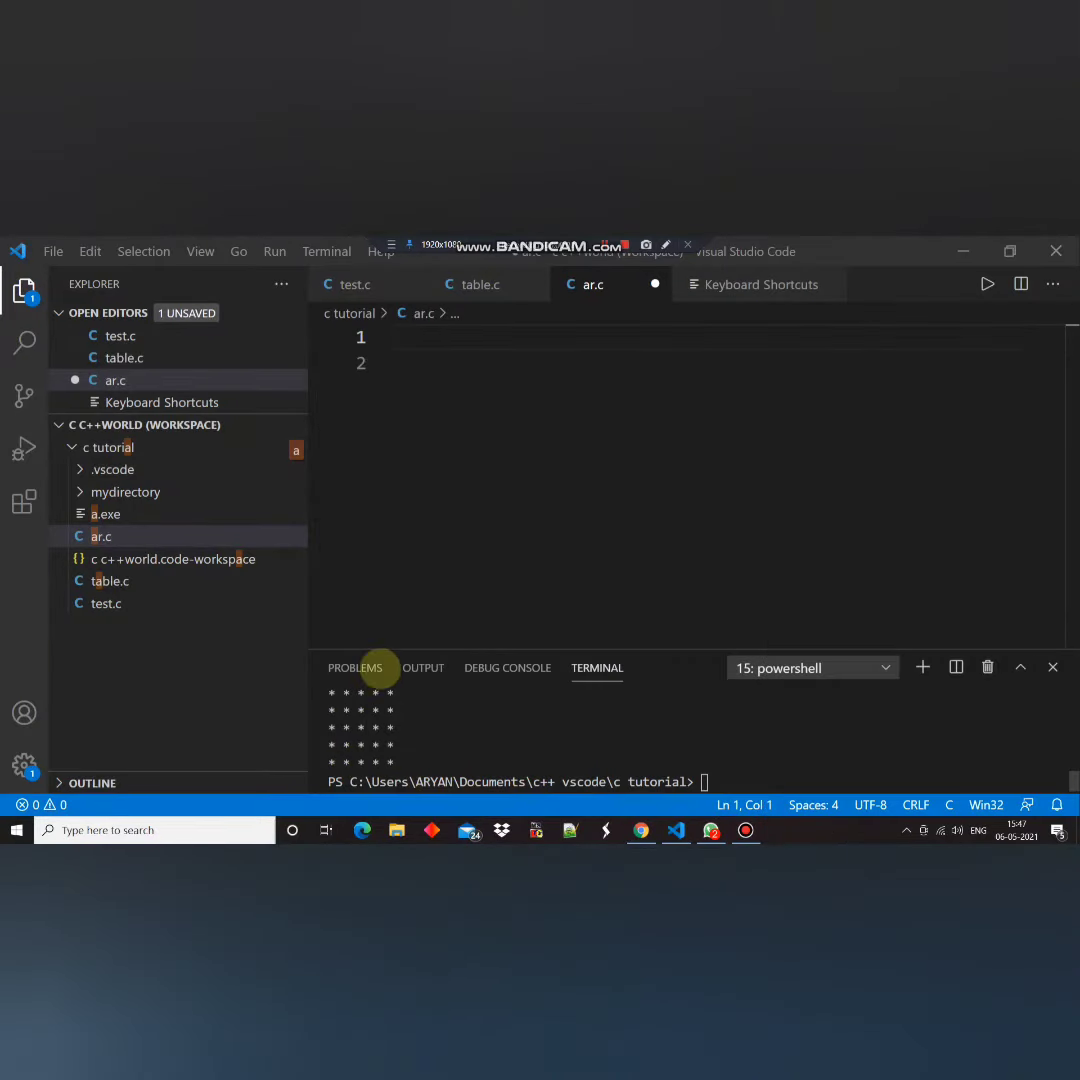
text(#include<stdio.h>)
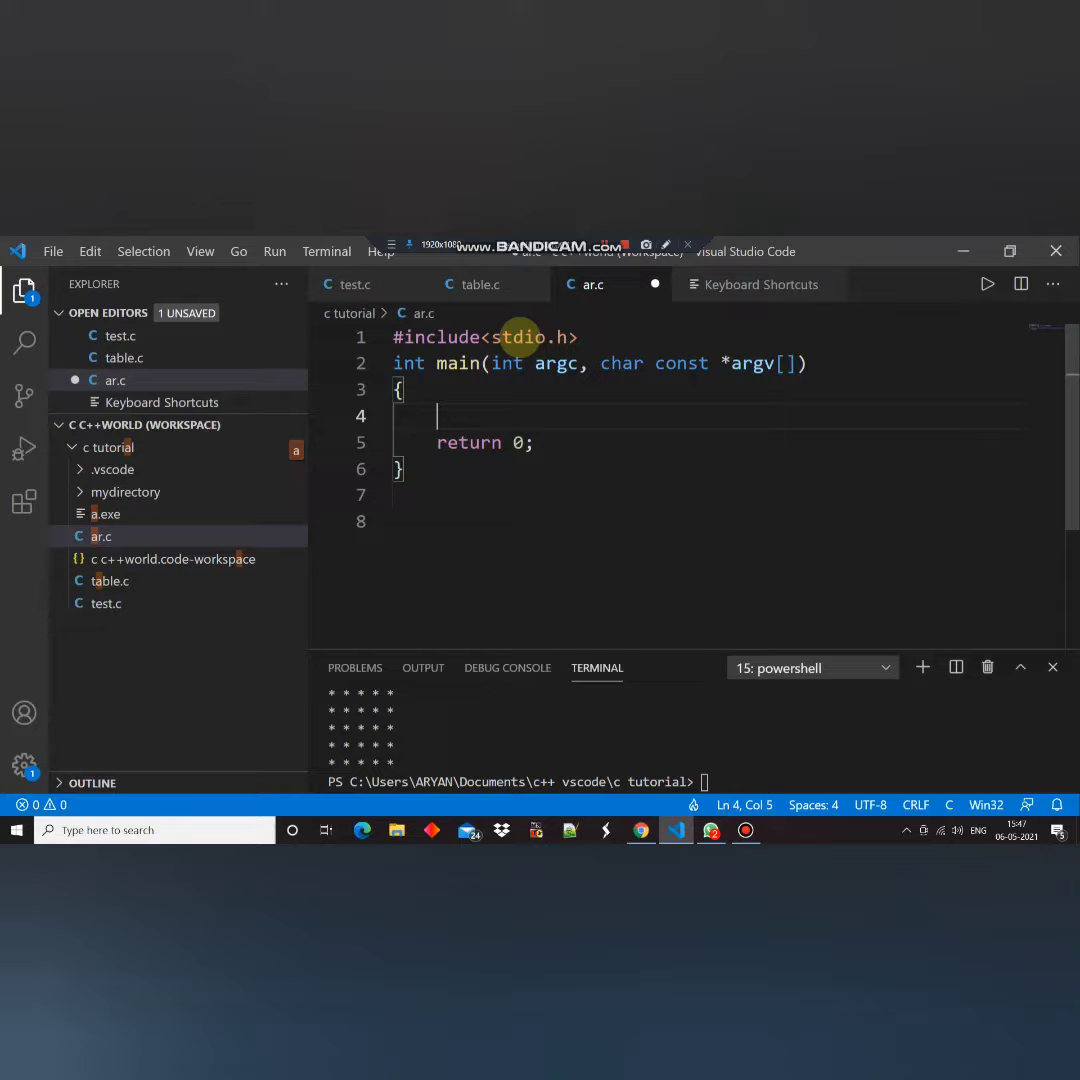
text(int a,b;)
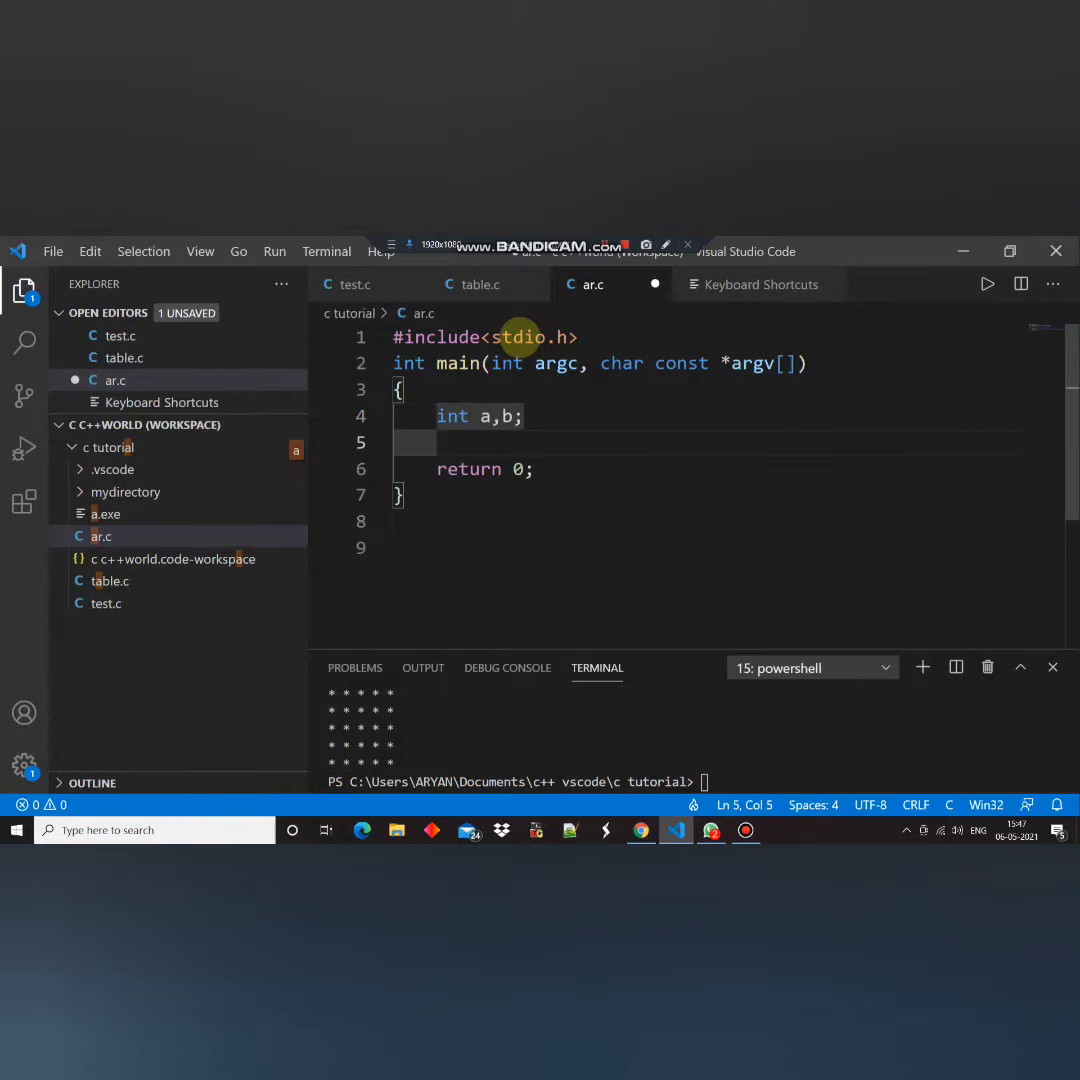
text(for(a=)
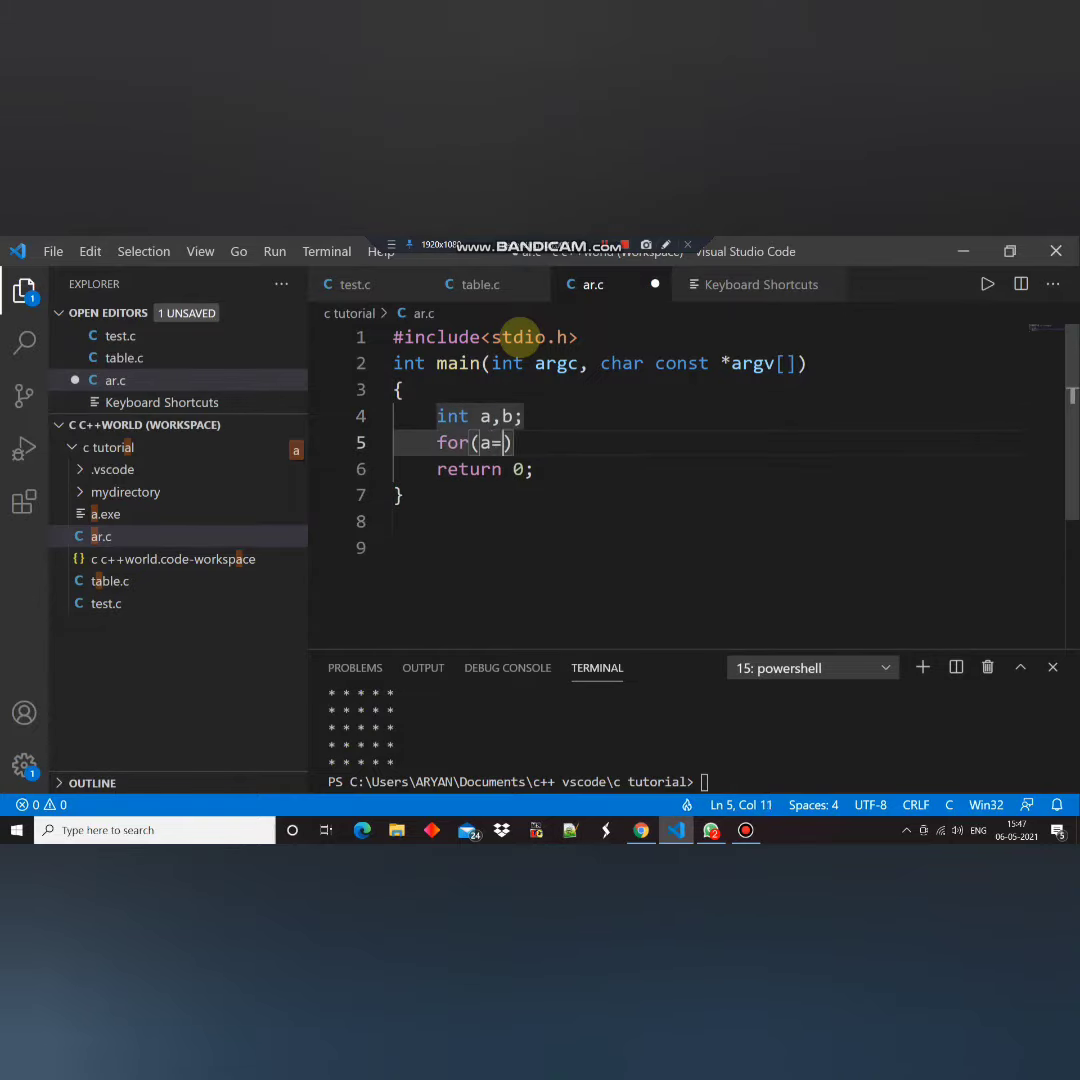
text(1;a<=5;a++)
text(for()
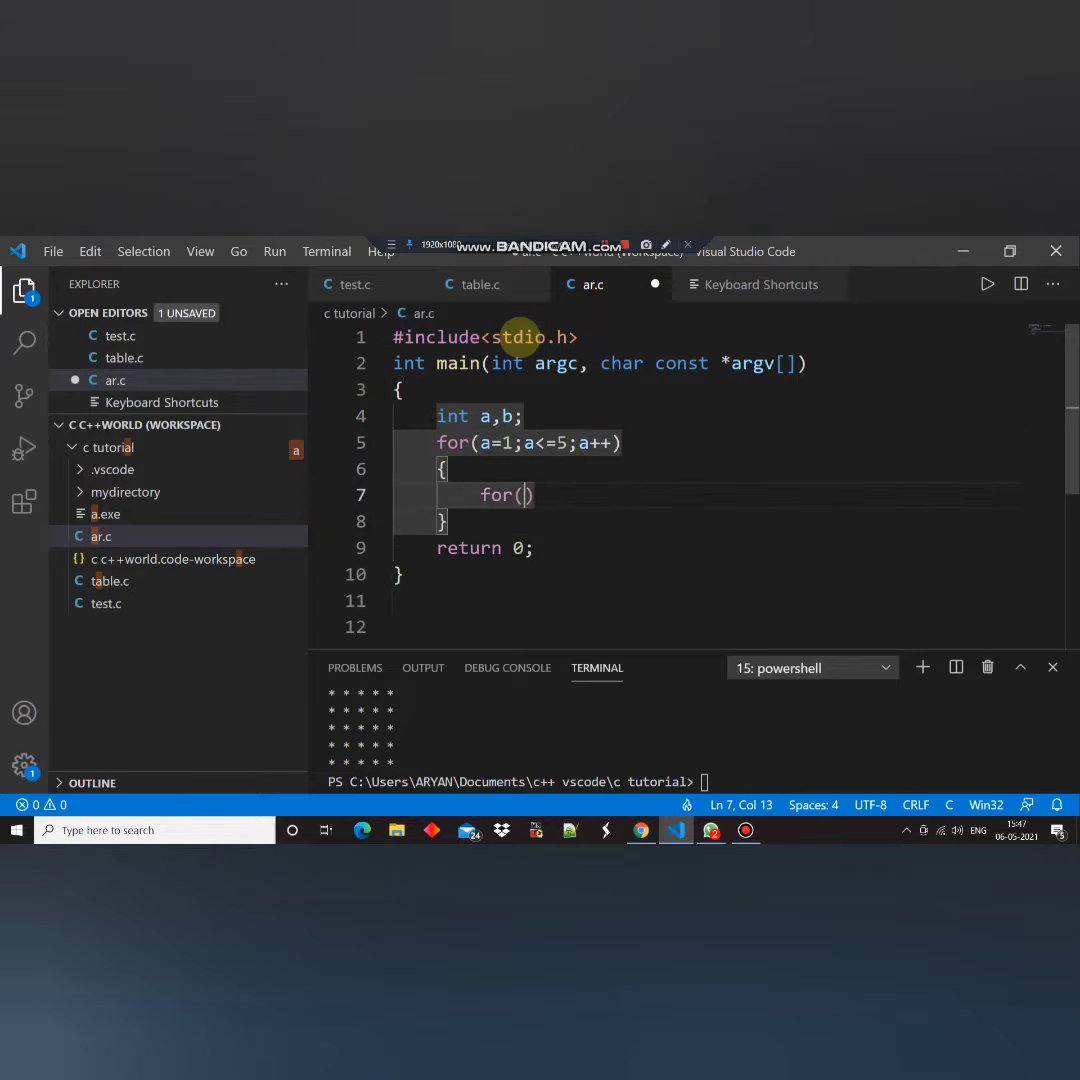
text(b=1;b)
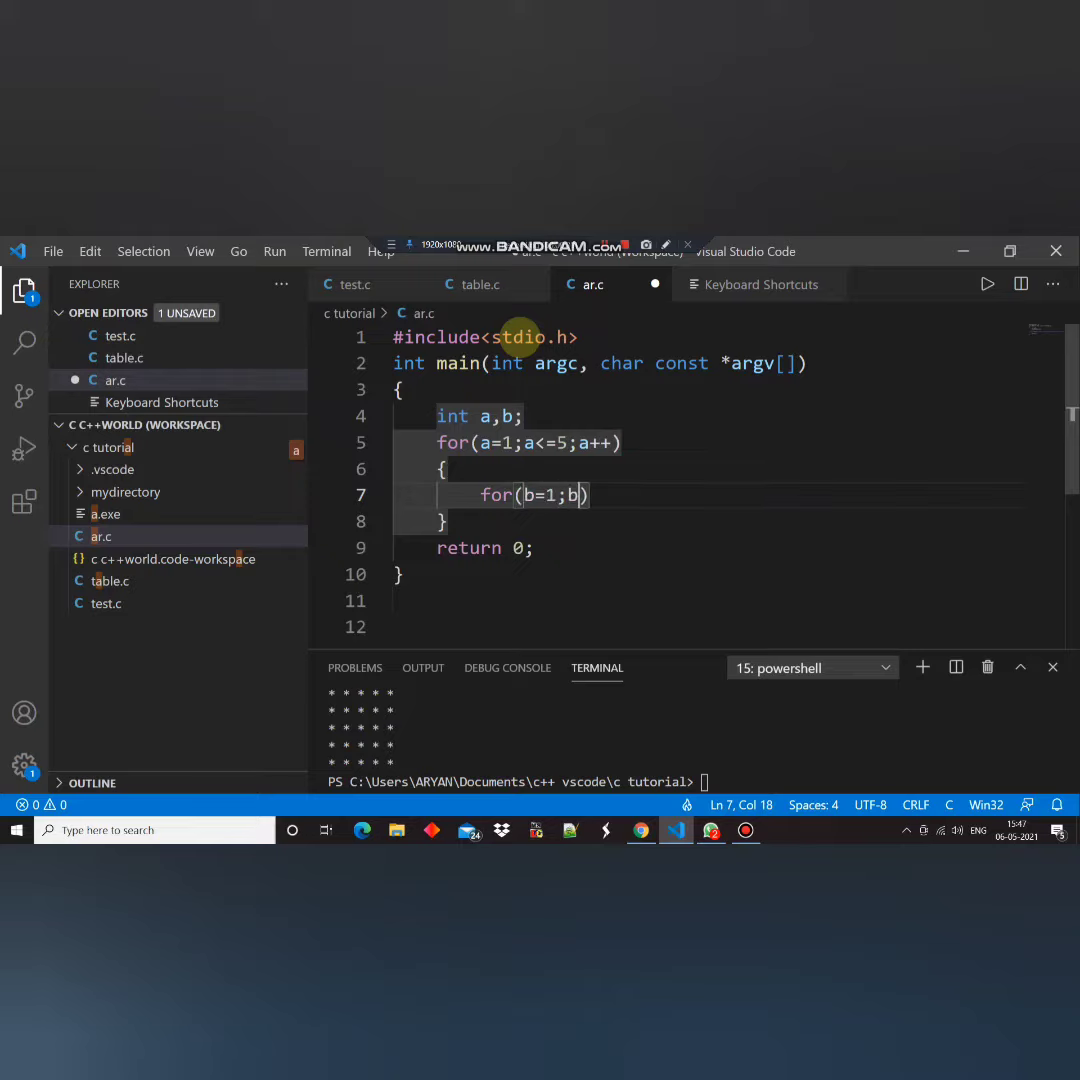
text(<=5;b++)
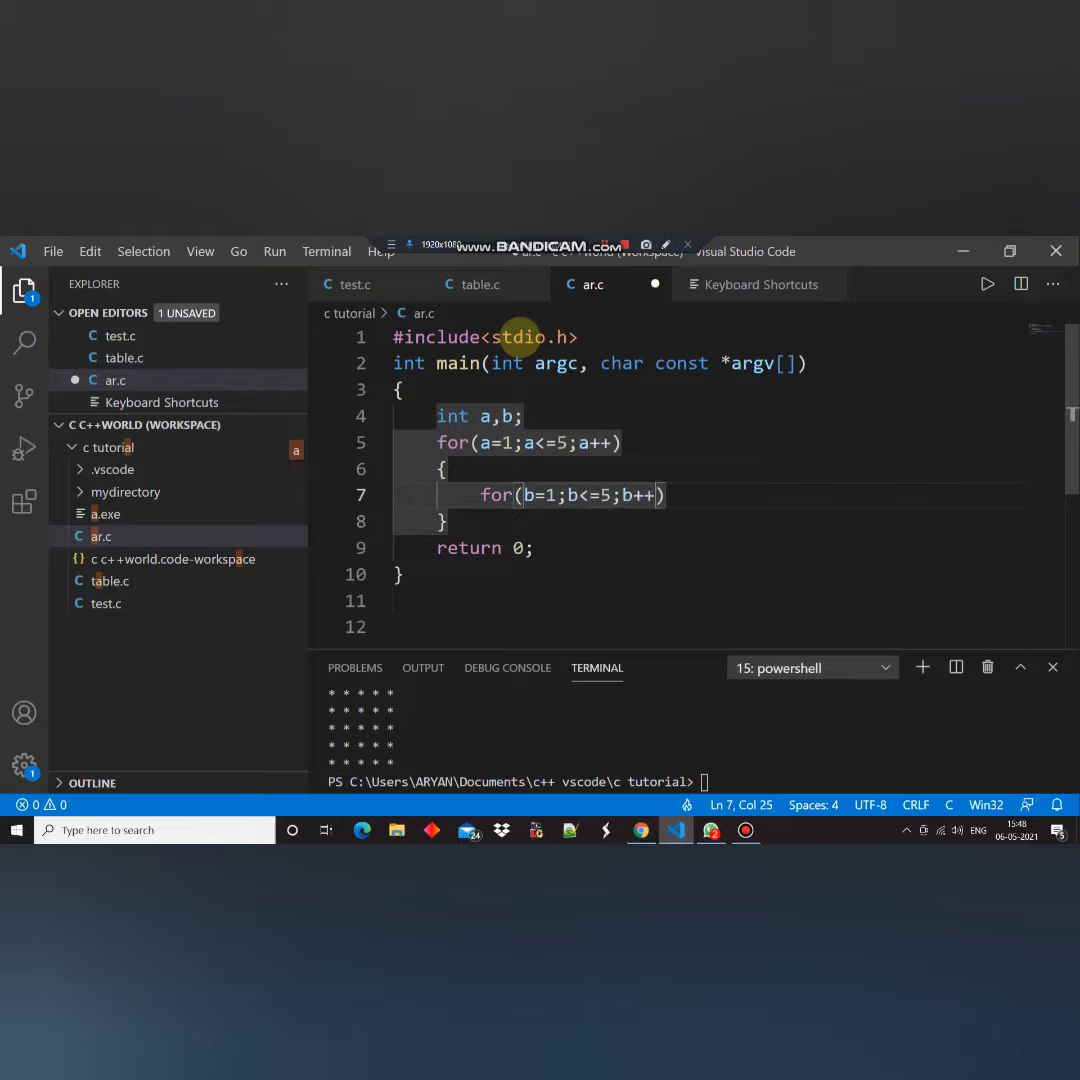
text(pr)
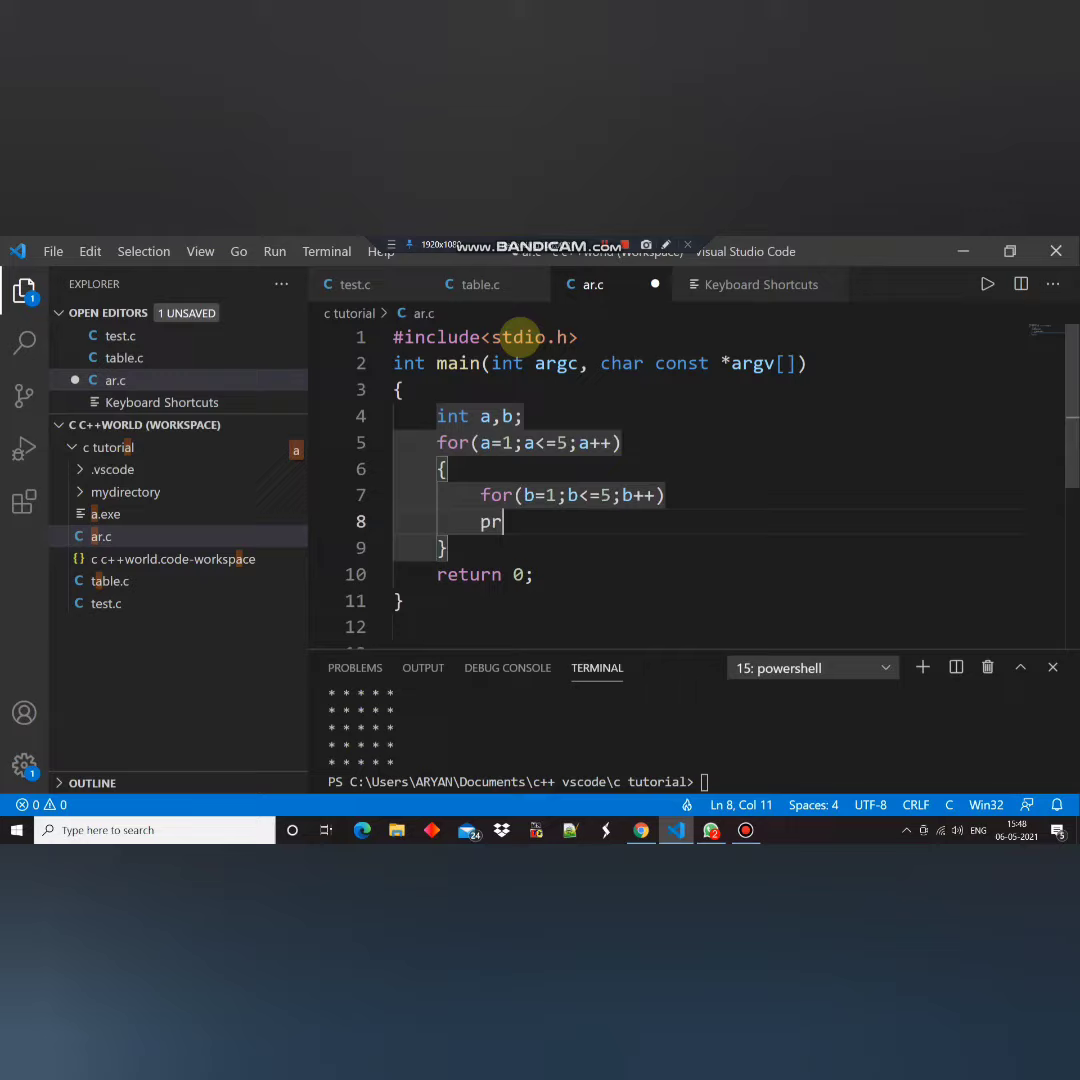
text(intf(""))
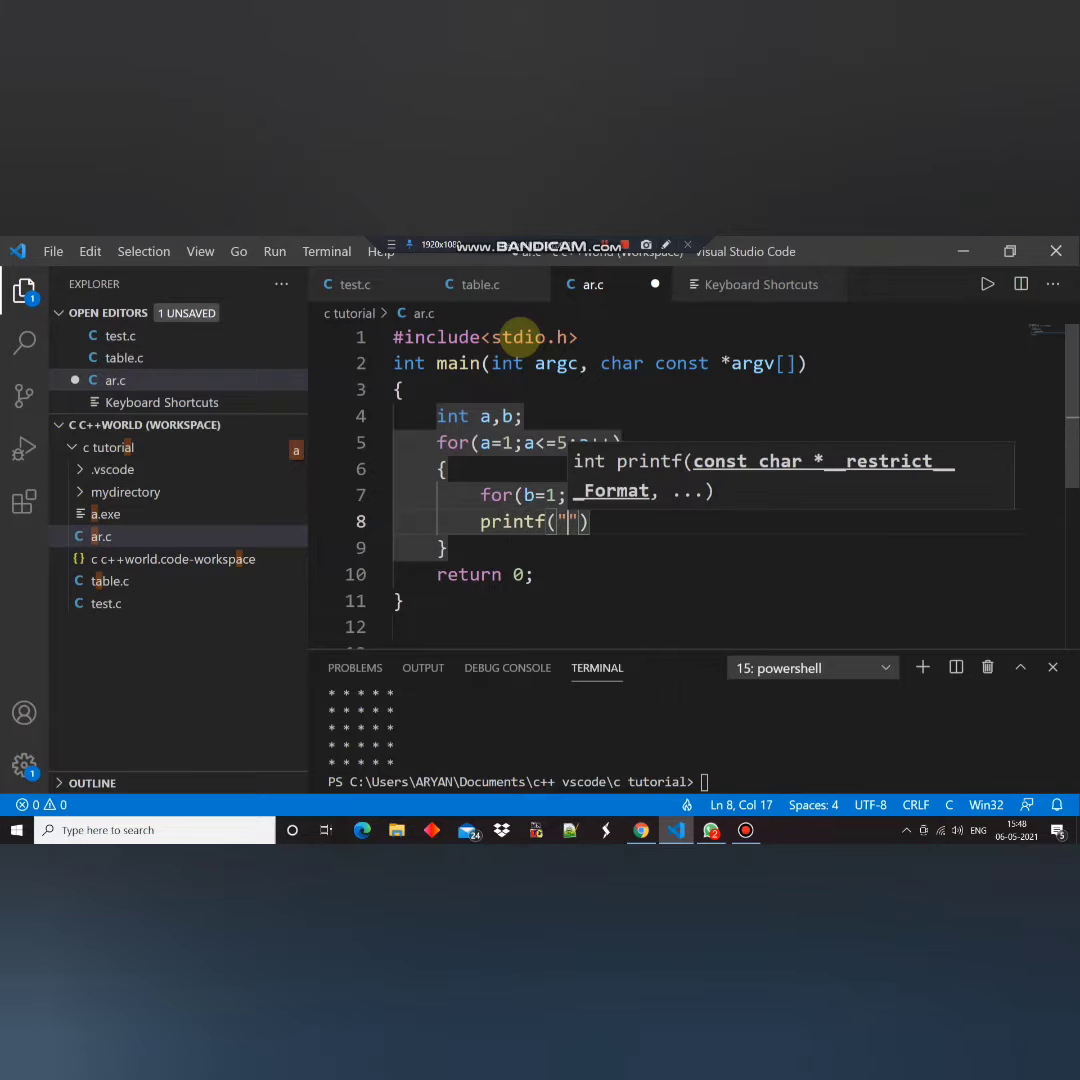